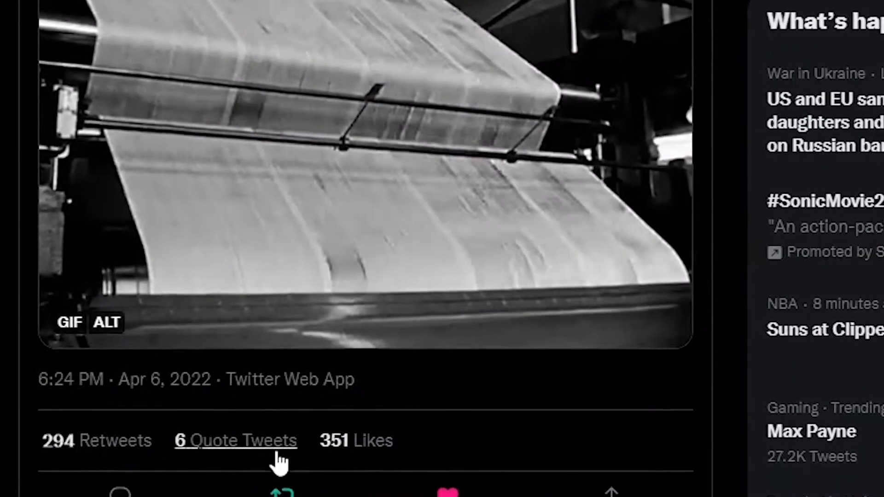
Step: Scroll the tweet and open the news anchor's profile with the pinned EXTRA EXTRA tweet
scroll(down, 3)
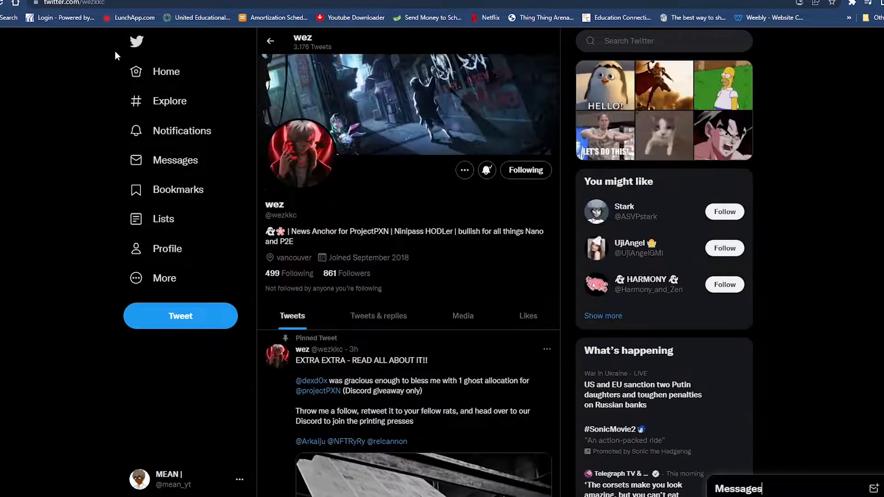
click(360, 360)
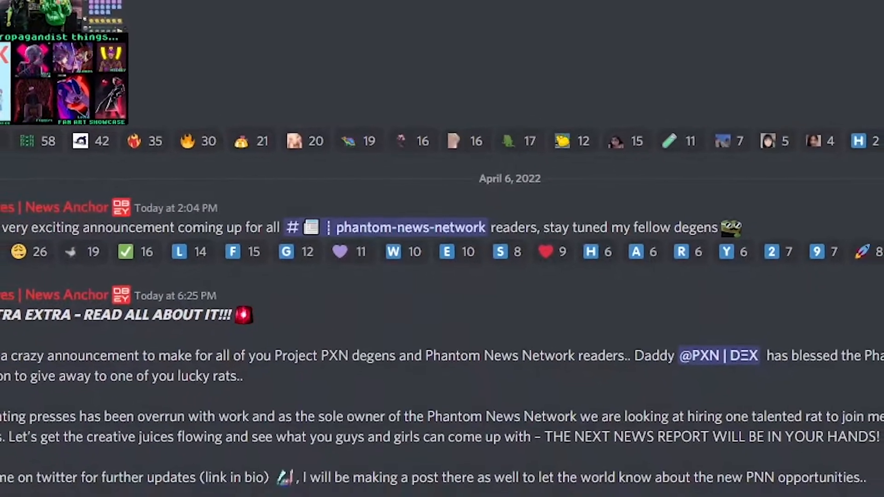
Step: Scroll up through the newsletter-contest announcement in #phantom-news-network
scroll(up, 3)
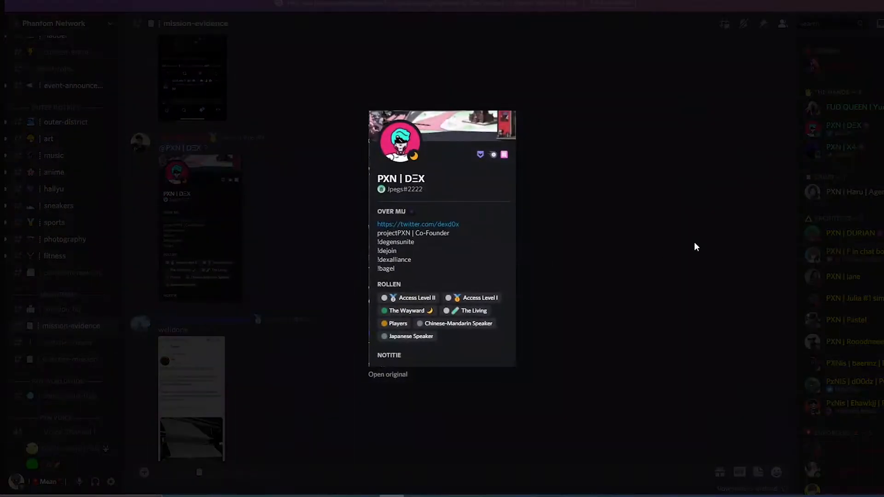
Step: Dismiss the co-founder's profile card and scroll through the #mission-evidence newsletter submissions
click(696, 246)
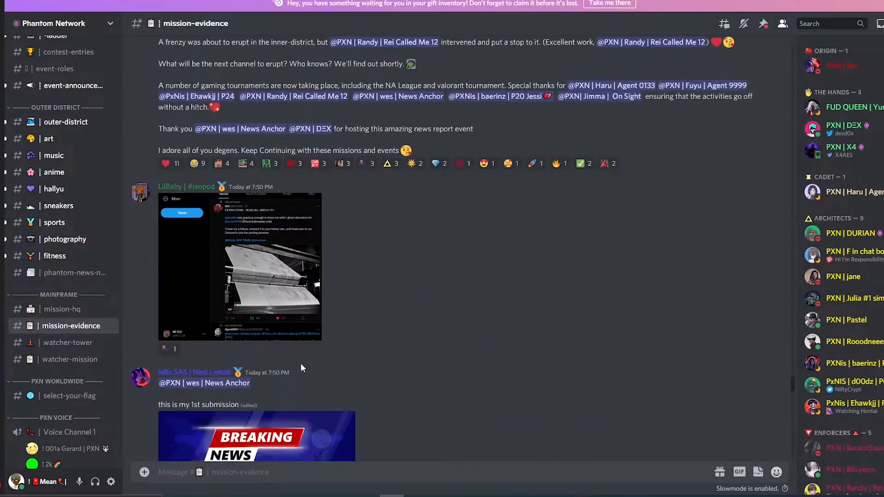
scroll(up, 3)
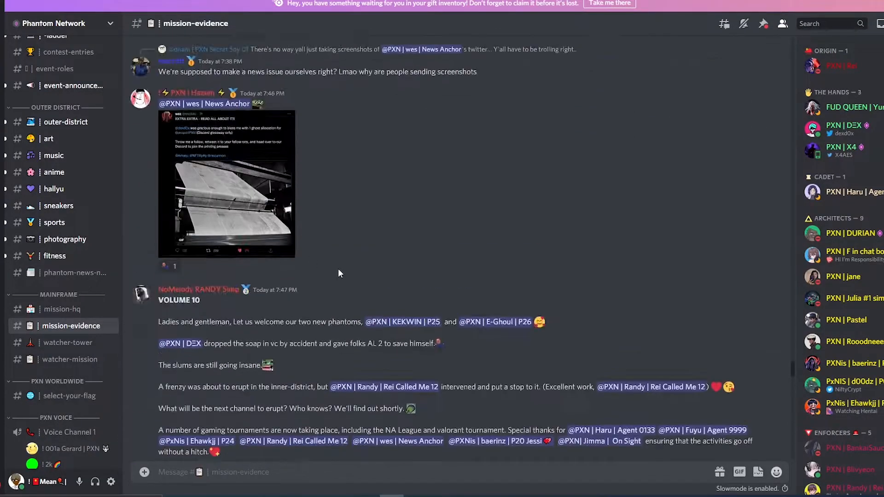
scroll(down, 3)
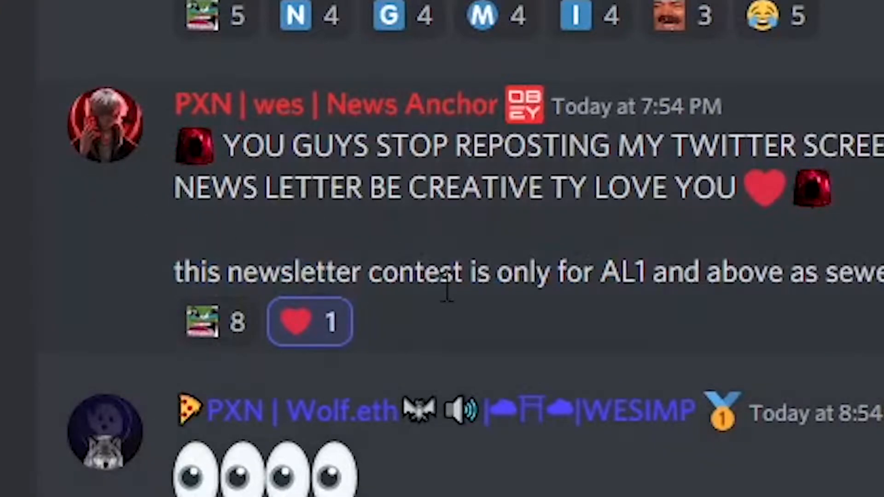
Step: Highlight the word 'contest' in the reminder message
double_click(620, 272)
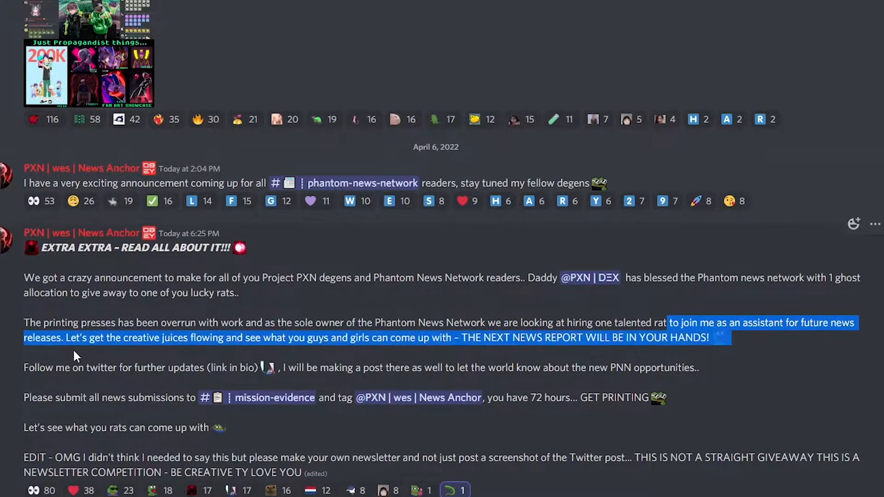
mouse_move(173, 354)
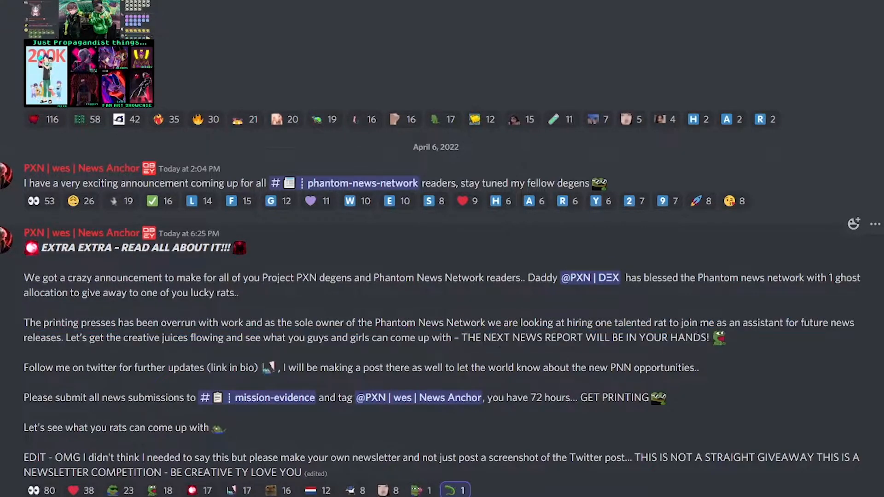
mouse_move(46, 361)
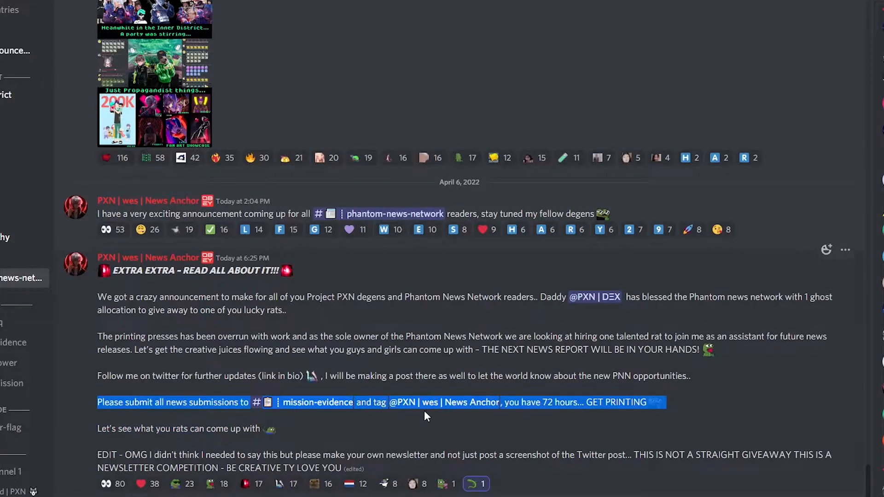
Step: Select the newsletter-competition EDIT note and scroll to the Volume 9 newsletter post
click(440, 402)
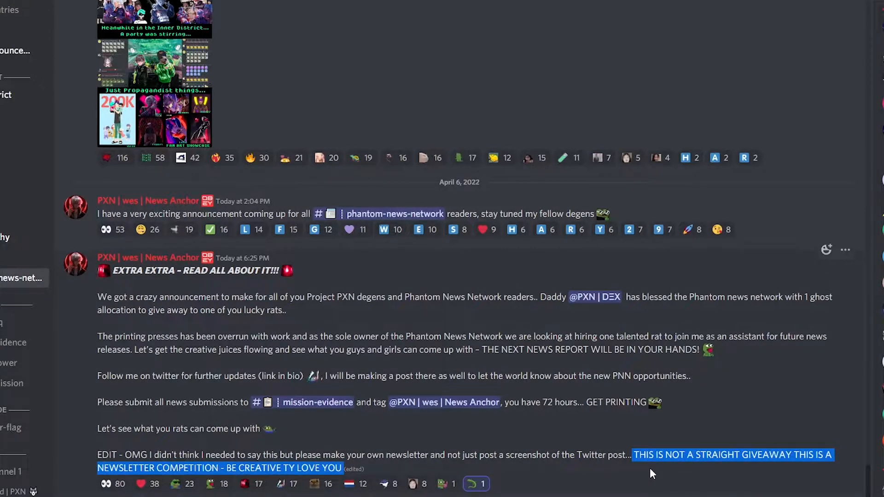
mouse_move(434, 451)
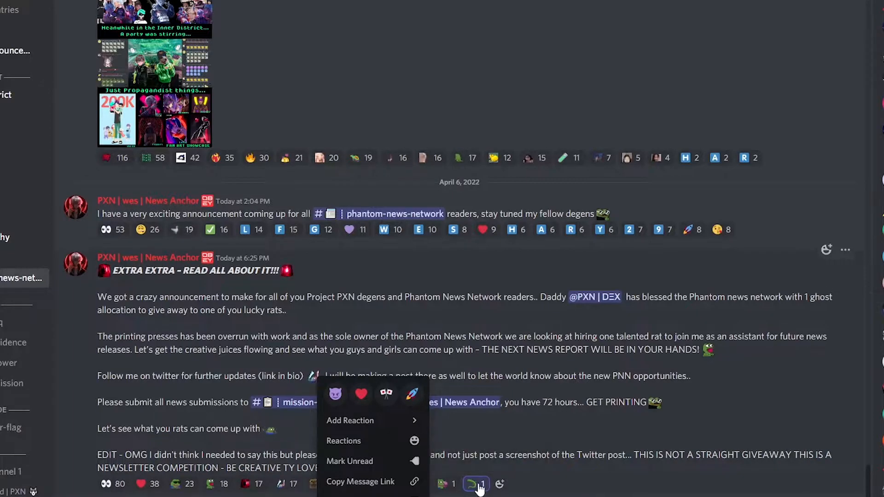
scroll(up, 3)
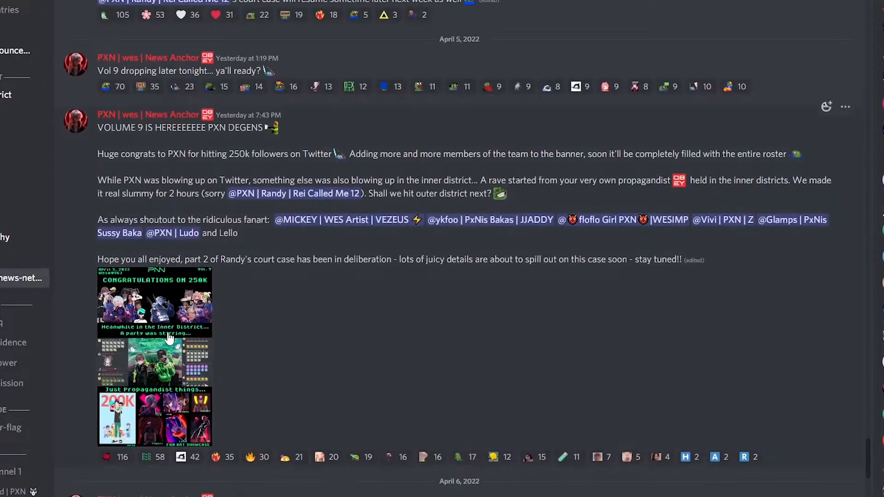
scroll(down, 3)
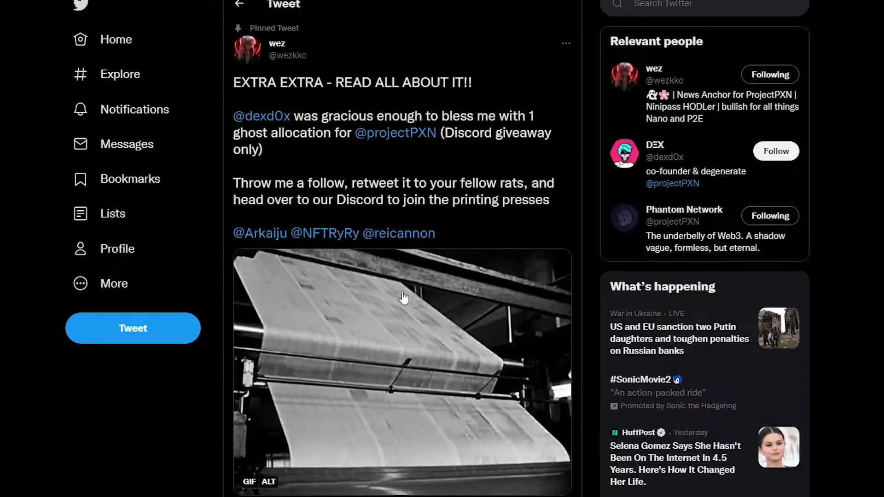
Step: Scroll down through the replies to the pinned contest tweet
scroll(down, 3)
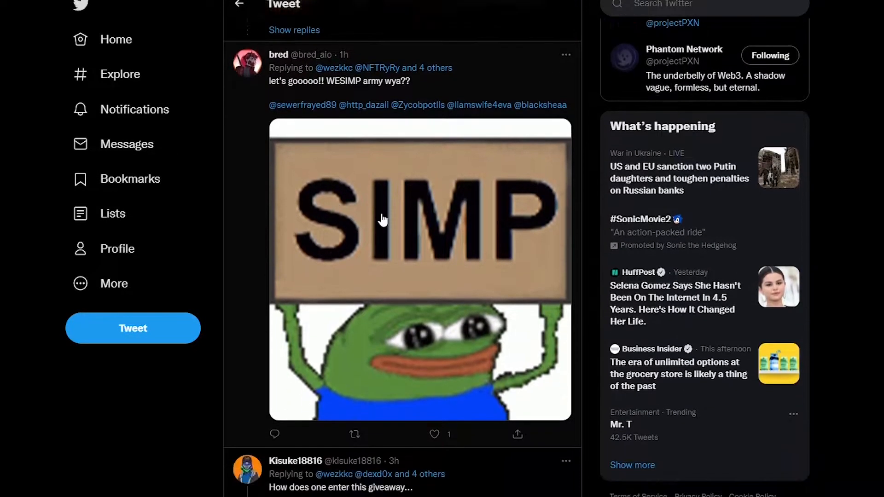
scroll(down, 3)
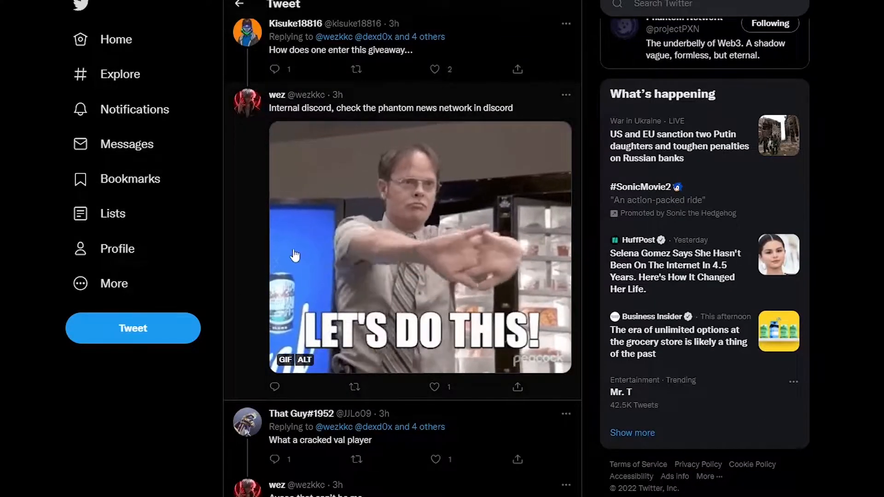
scroll(down, 3)
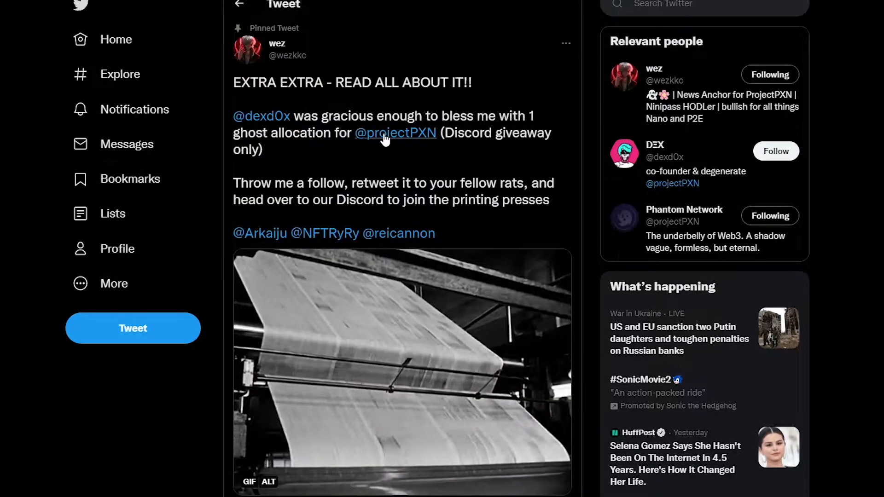
click(395, 133)
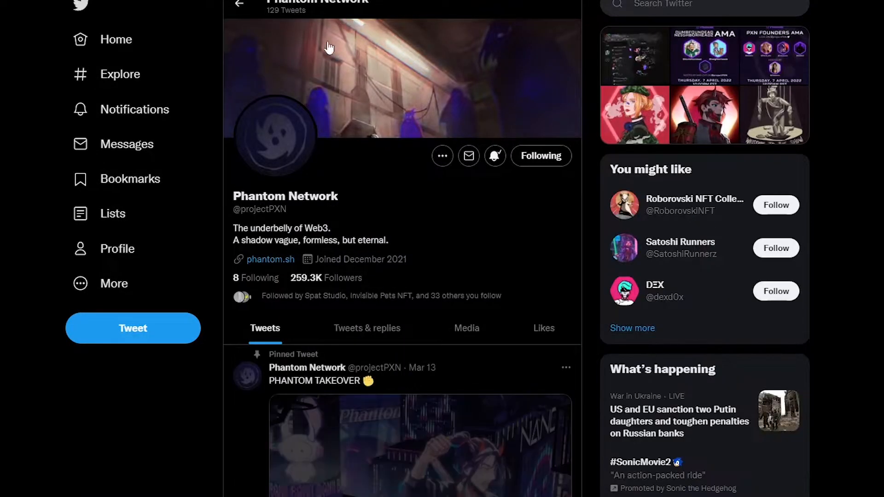
mouse_move(292, 296)
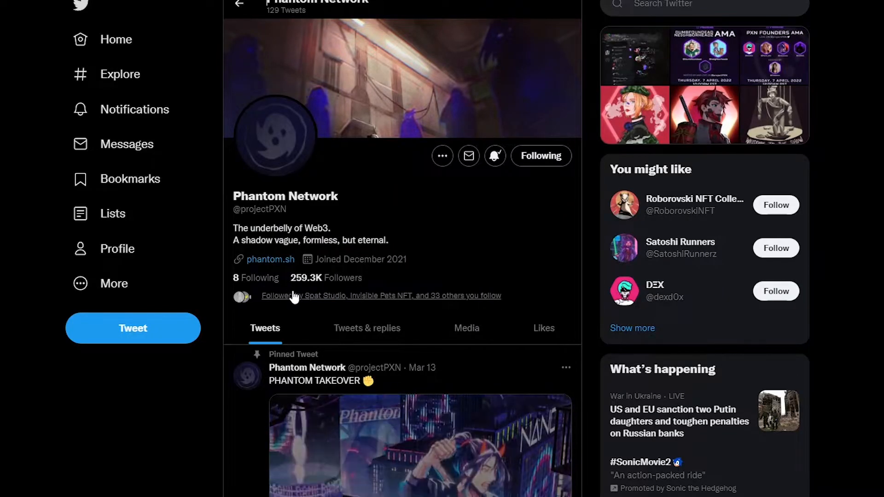
scroll(down, 3)
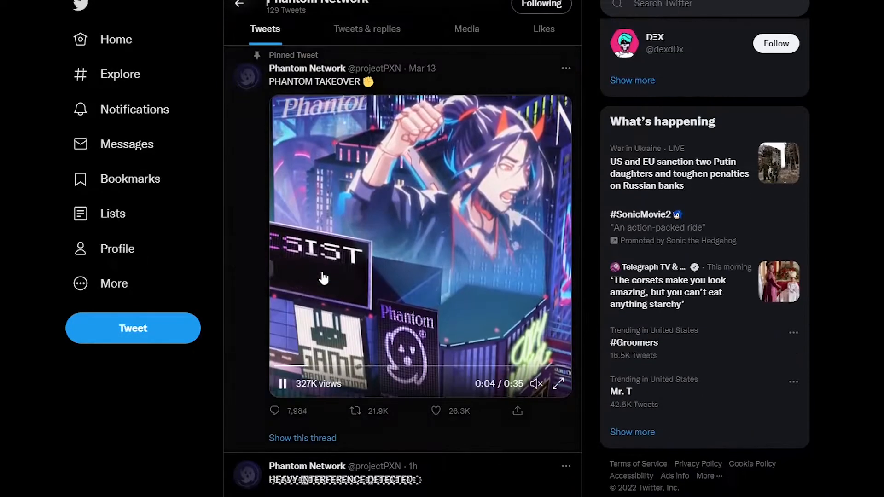
scroll(up, 3)
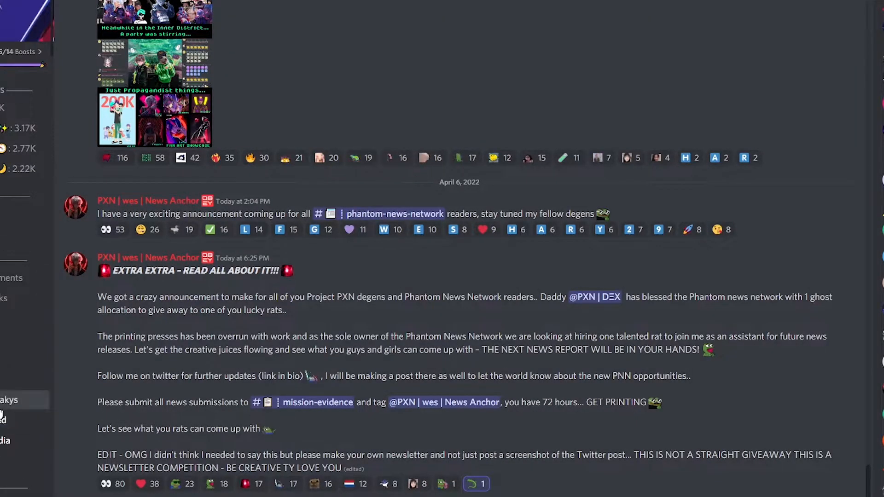
Step: Scroll up through the Discord contest announcement again
scroll(up, 3)
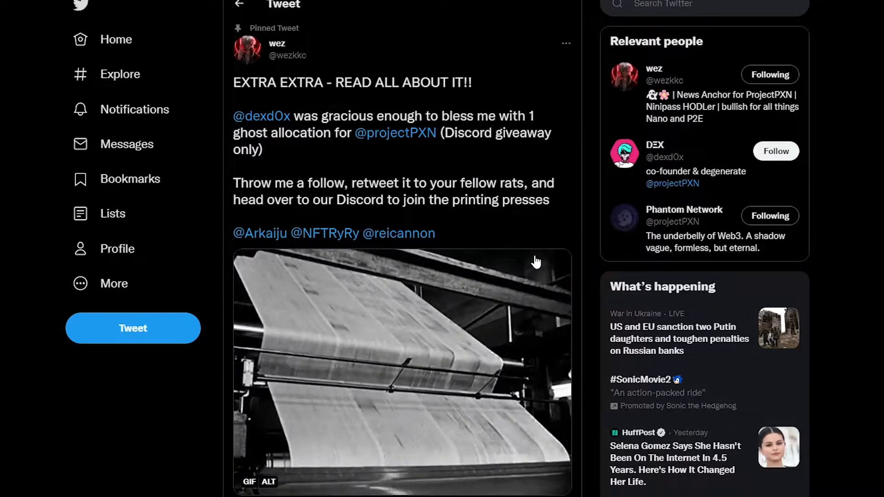
scroll(down, 3)
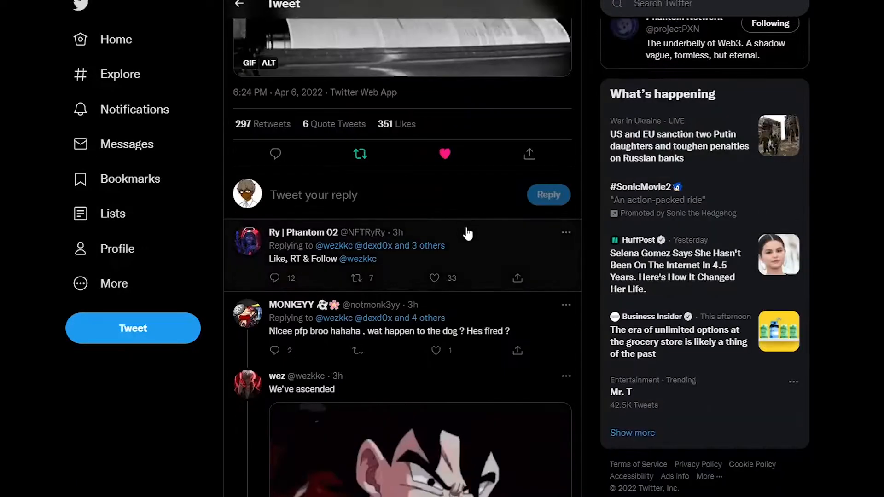
scroll(up, 3)
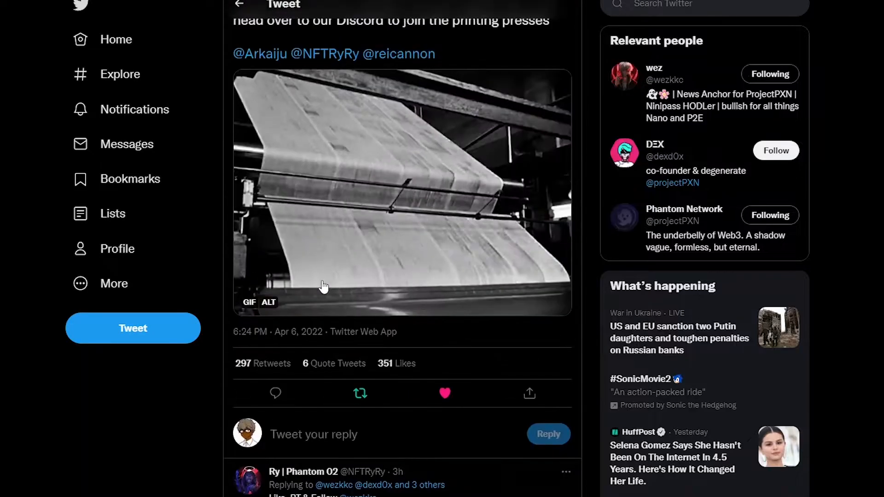
scroll(up, 3)
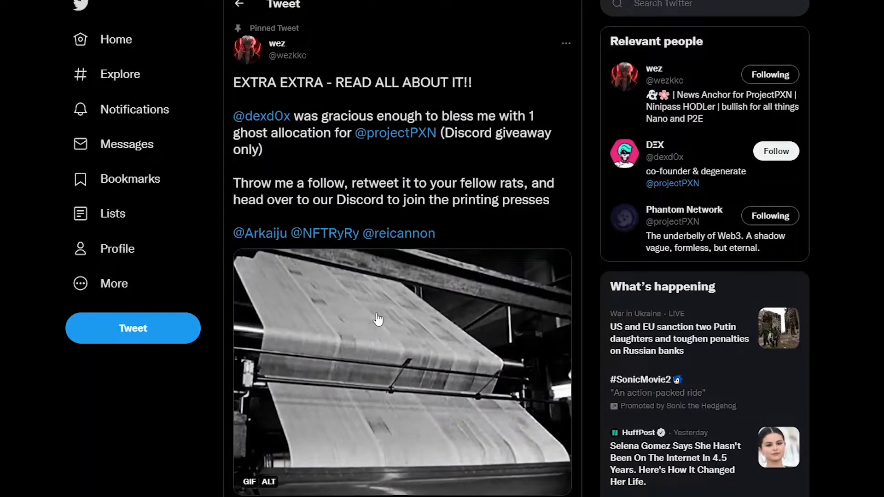
scroll(down, 3)
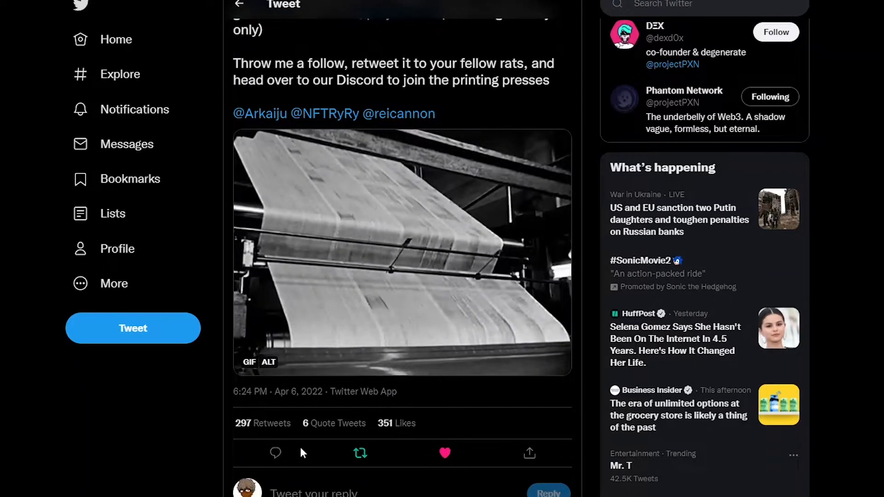
scroll(up, 3)
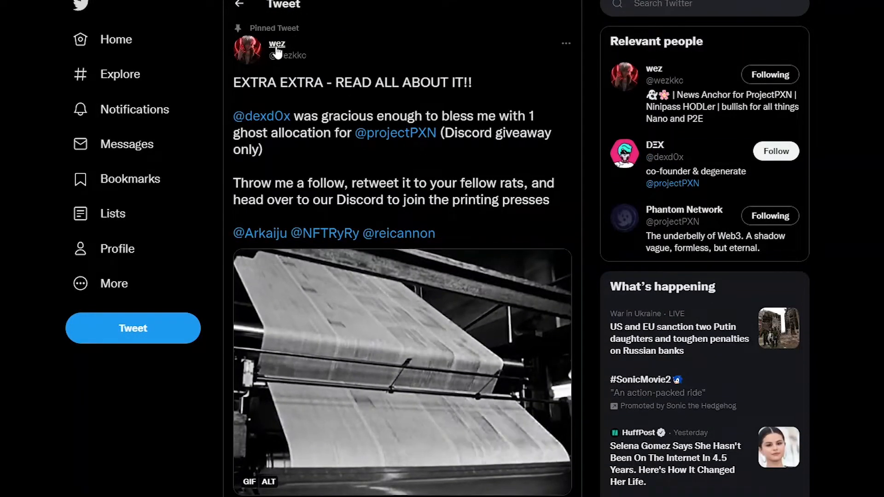
click(277, 44)
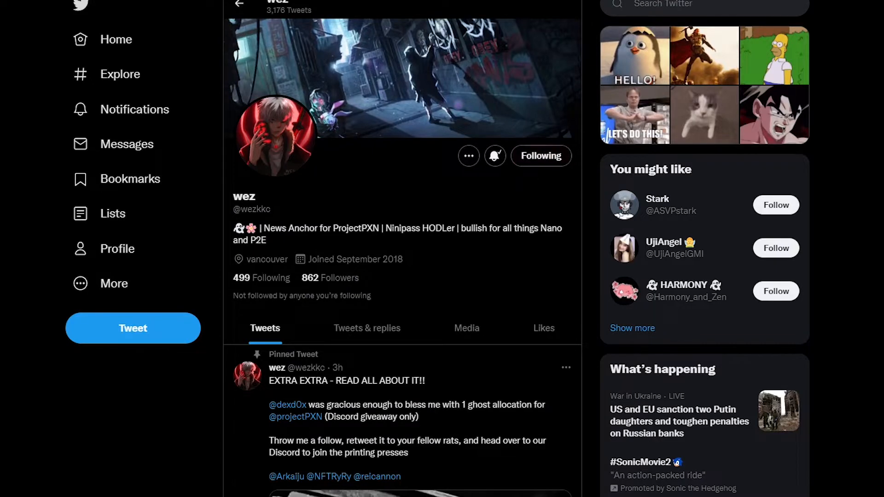
click(346, 381)
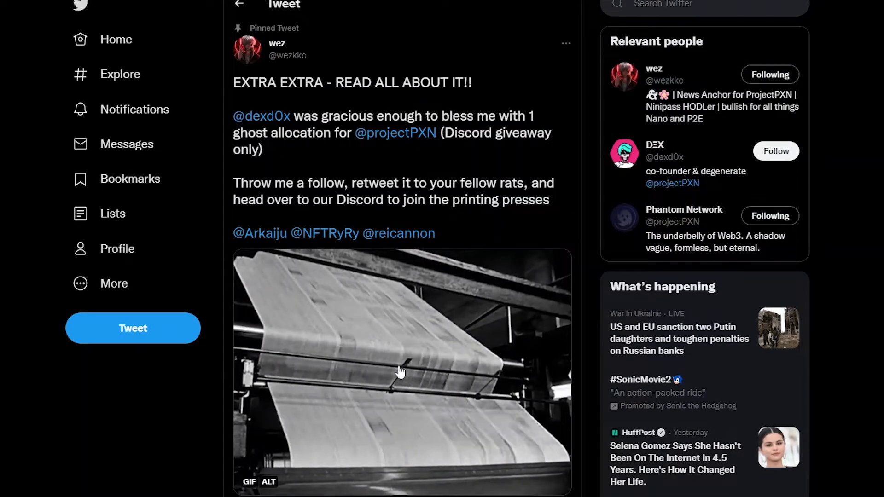
mouse_move(439, 324)
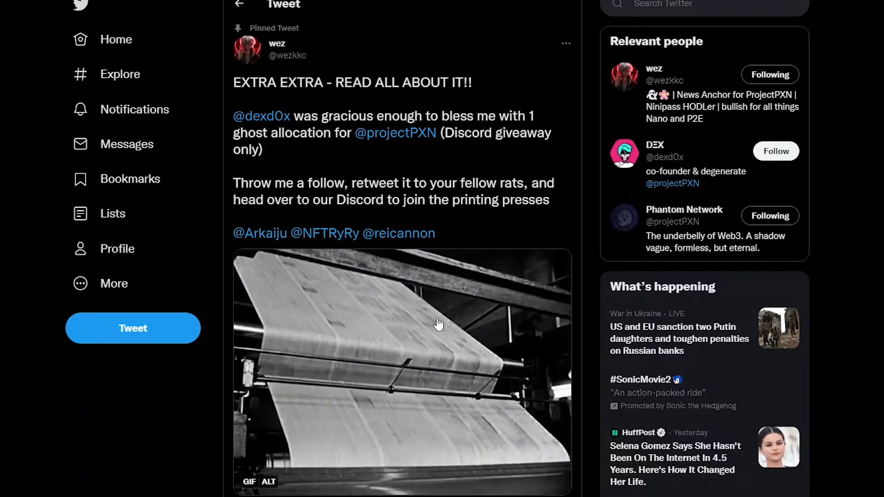